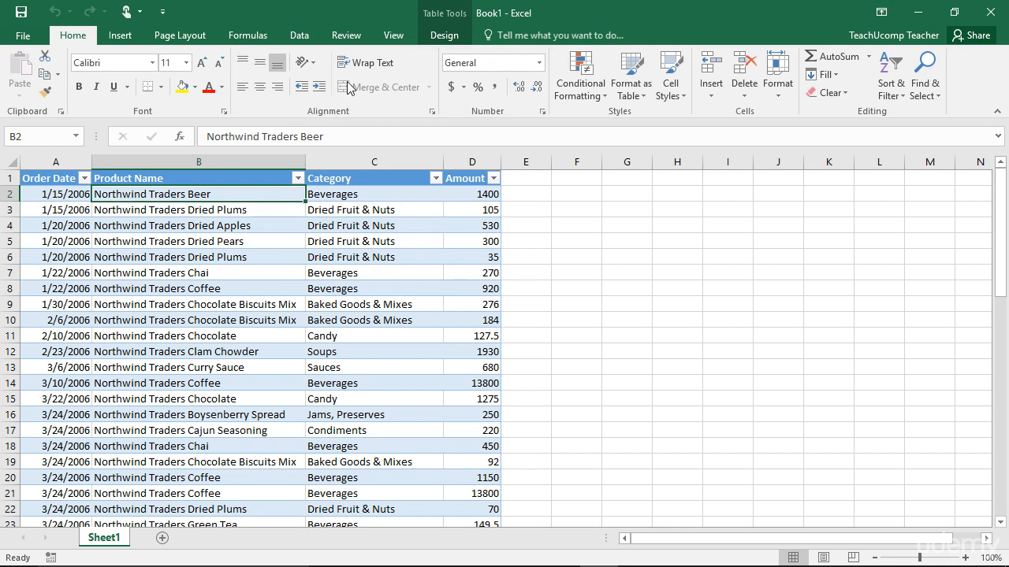
- Freeze the top header row of the order table from the View tab's Freeze Panes
{"action": "left_click", "coordinate": [393, 35]}
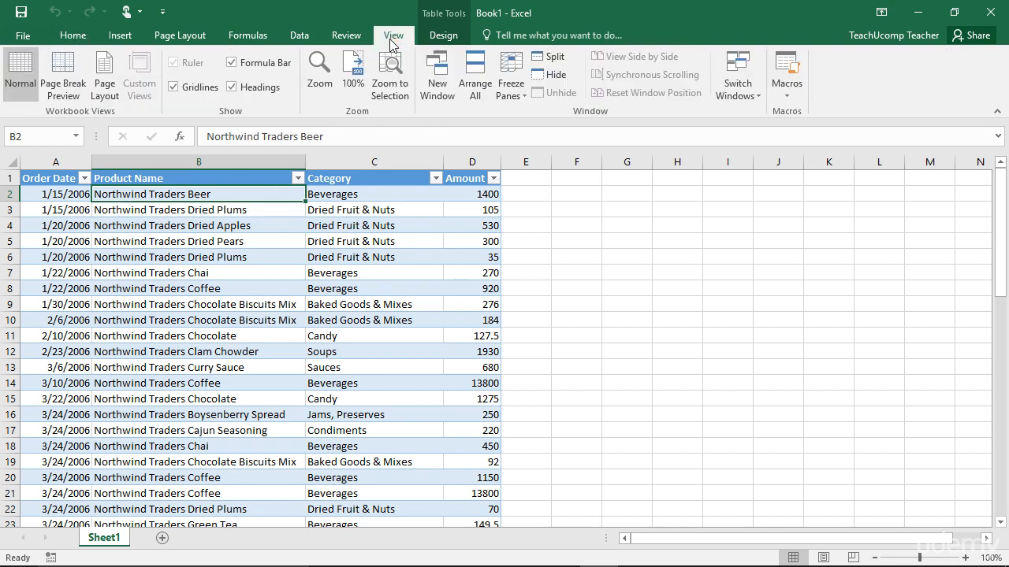
{"action": "mouse_move", "coordinate": [475, 74]}
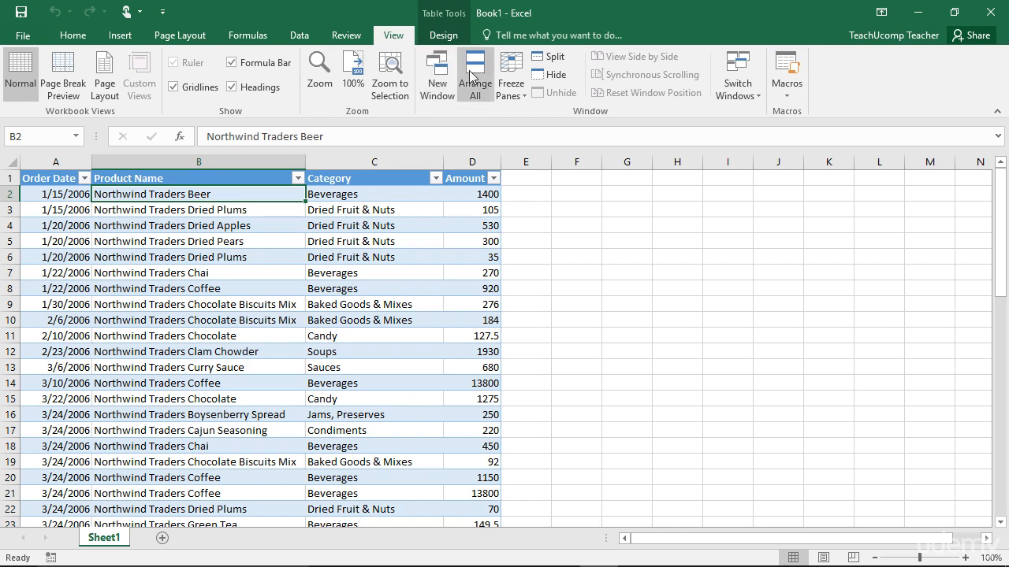
{"action": "mouse_move", "coordinate": [510, 75]}
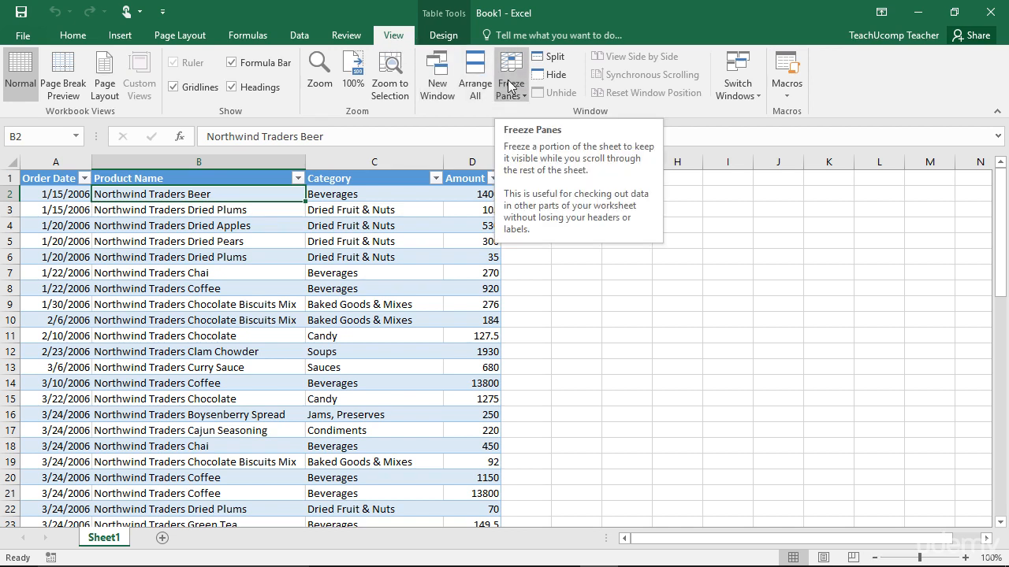
{"action": "left_click", "coordinate": [510, 74]}
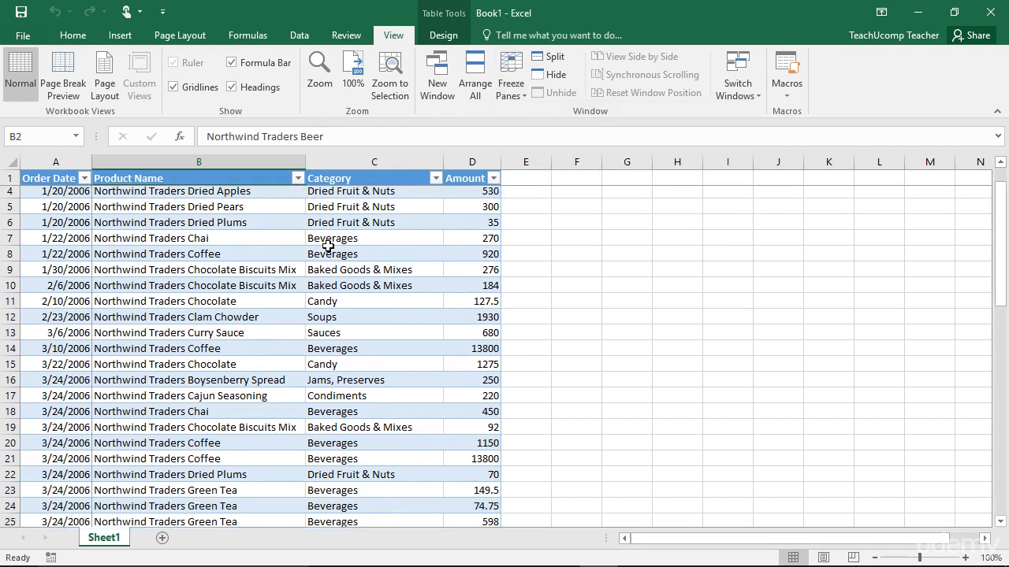
{"action": "scroll", "scroll_direction": "down", "scroll_amount": 3}
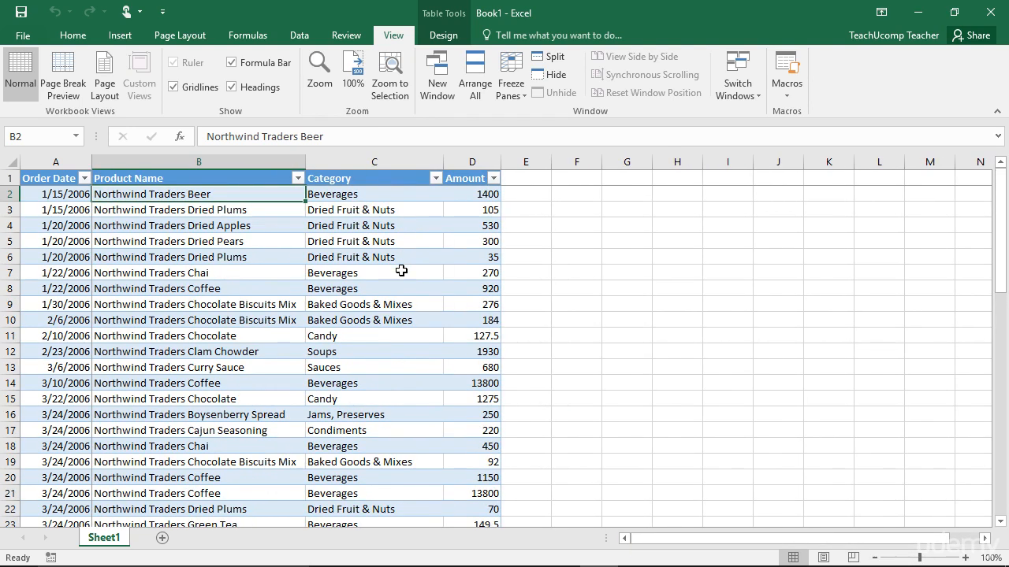
{"action": "mouse_move", "coordinate": [463, 216]}
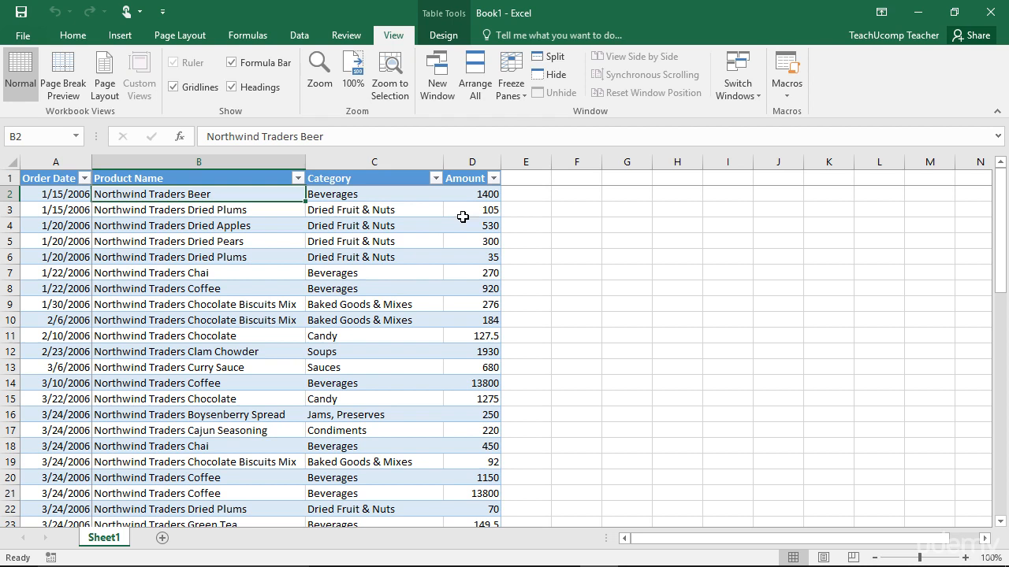
{"action": "mouse_move", "coordinate": [510, 74]}
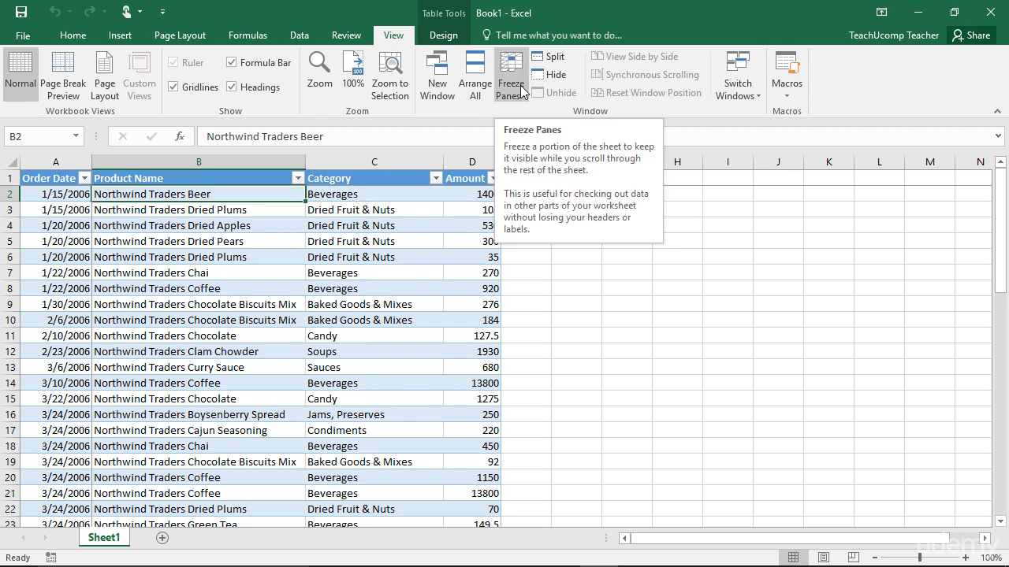
- Show the Freeze Panes dropdown options on the View tab
{"action": "left_click", "coordinate": [510, 75]}
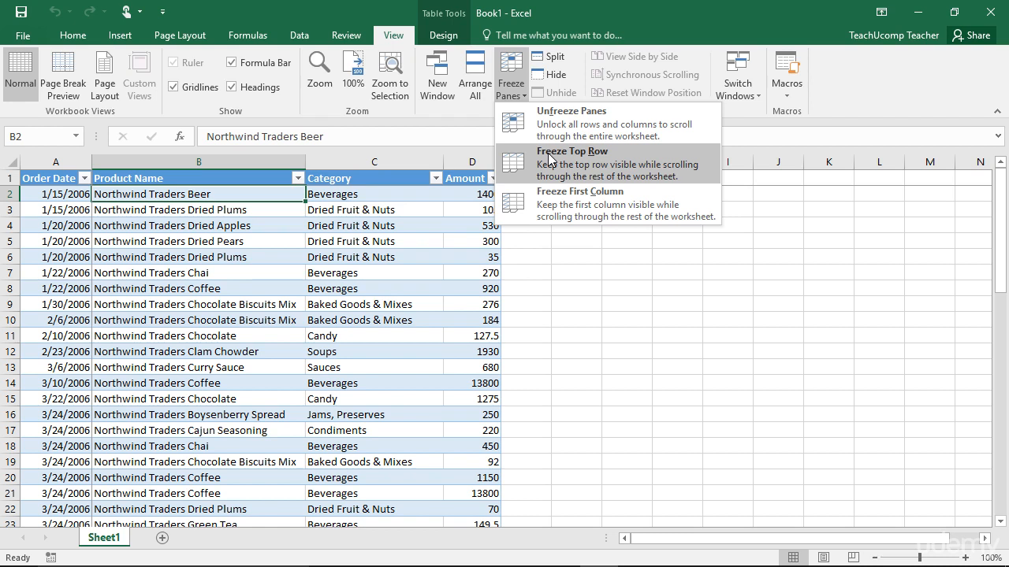
{"action": "mouse_move", "coordinate": [563, 201]}
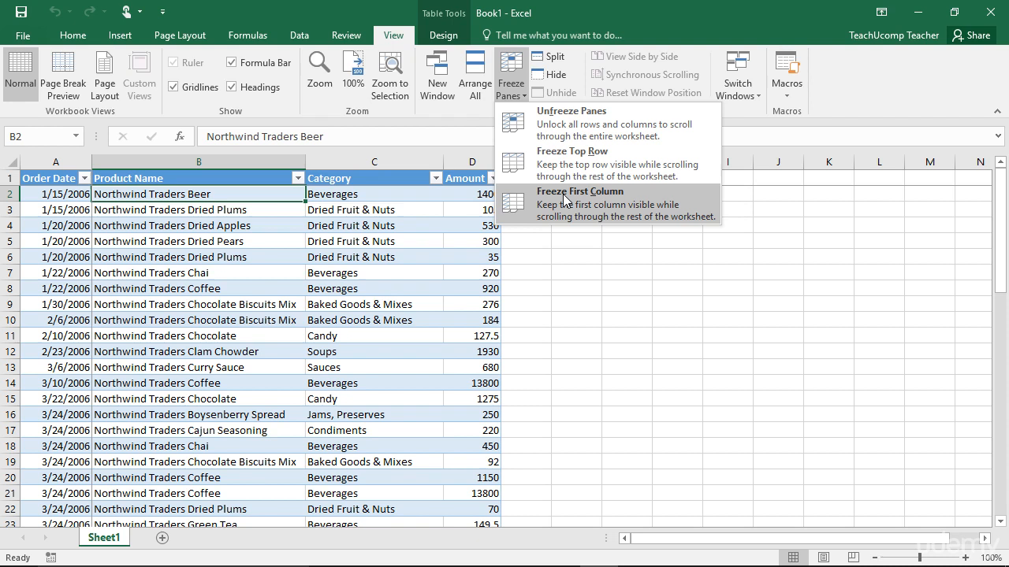
{"action": "mouse_move", "coordinate": [571, 123]}
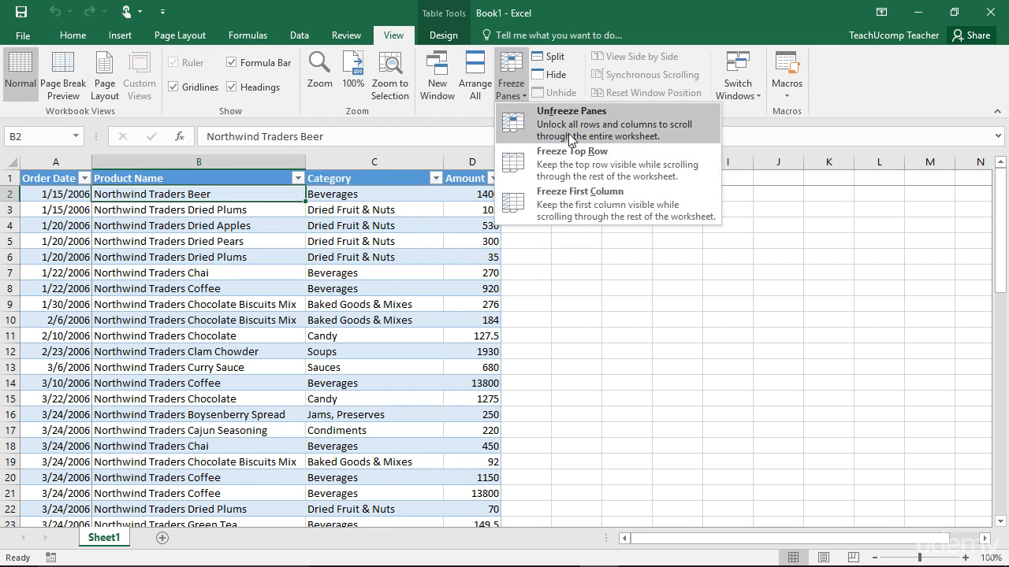
{"action": "mouse_move", "coordinate": [562, 127]}
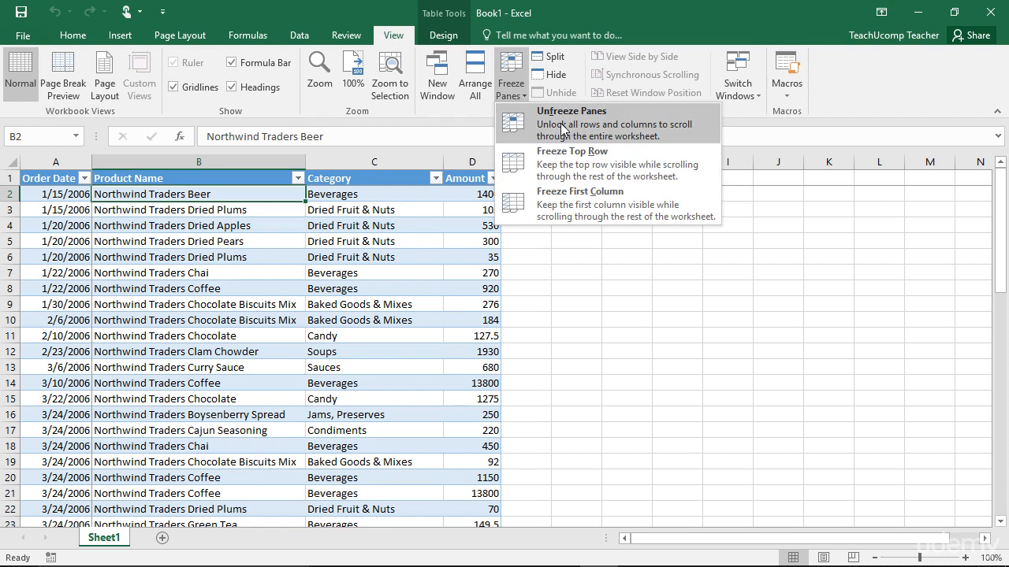
{"action": "mouse_move", "coordinate": [575, 130]}
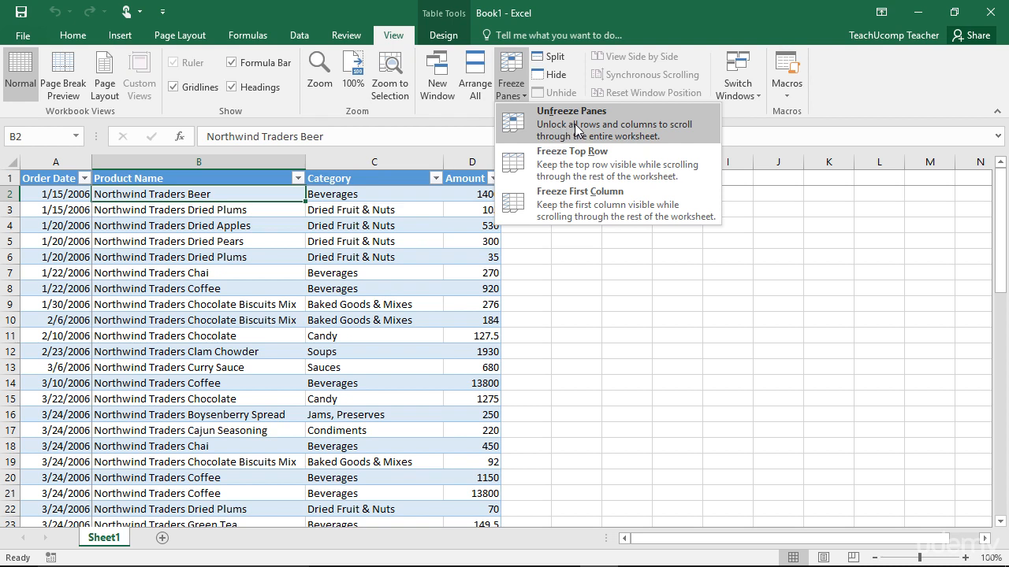
- Choose Unfreeze Panes to release the frozen header row
{"action": "left_click", "coordinate": [571, 111]}
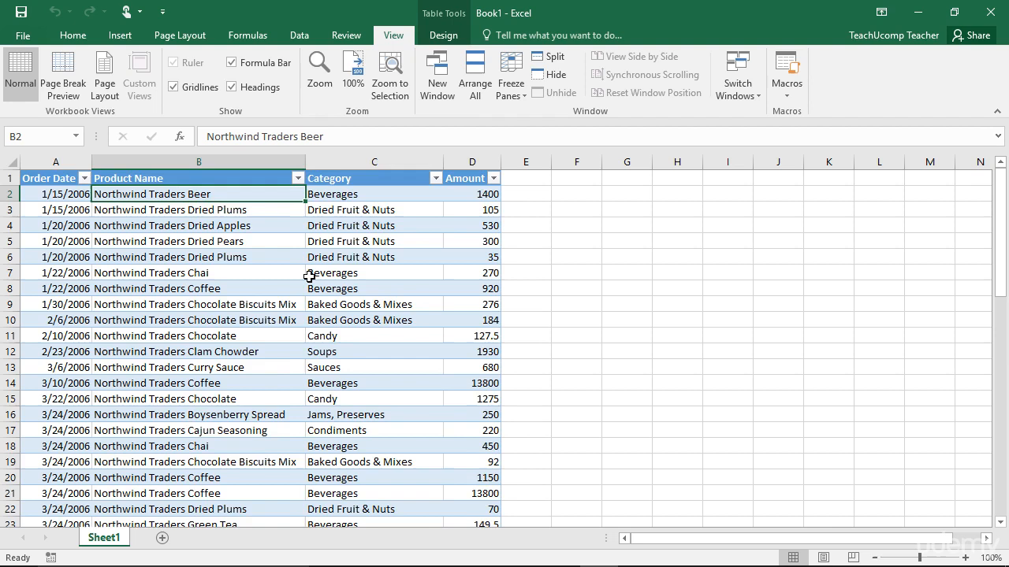